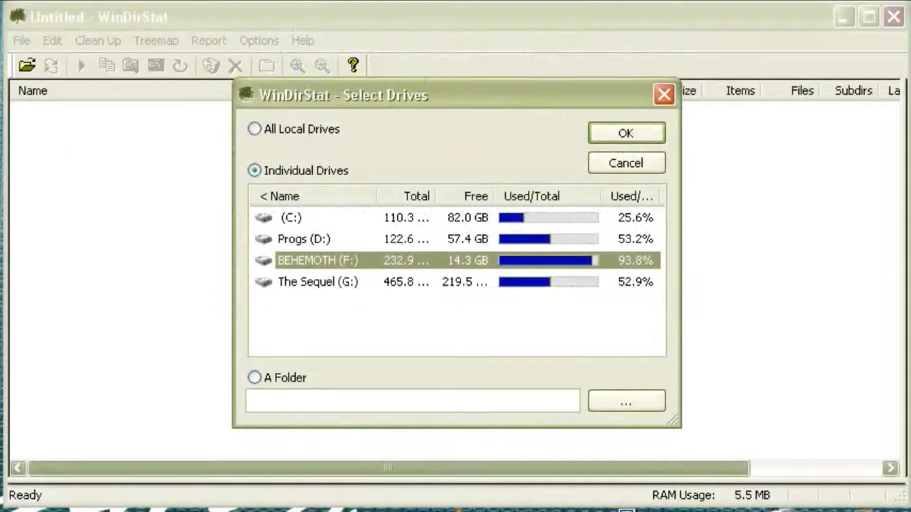
Step: Select the C: drive and start the WinDirStat scan
left_click(291, 218)
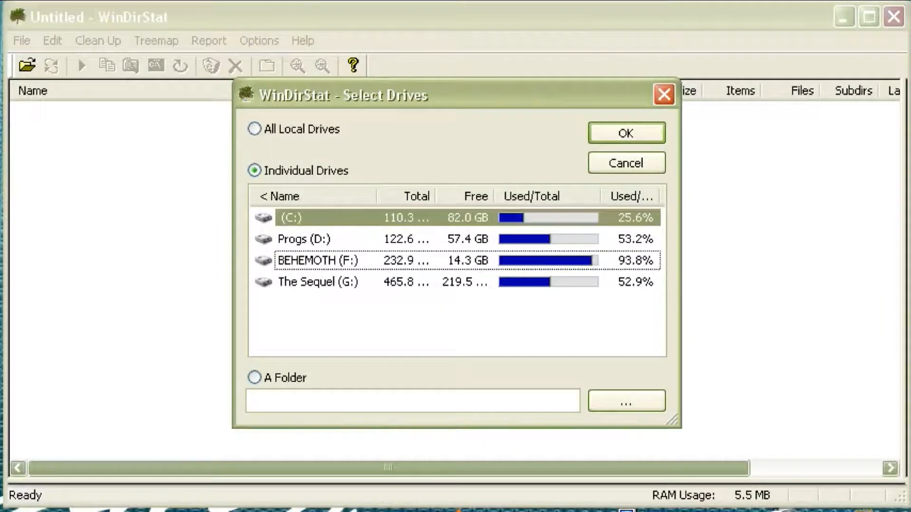
left_click(627, 133)
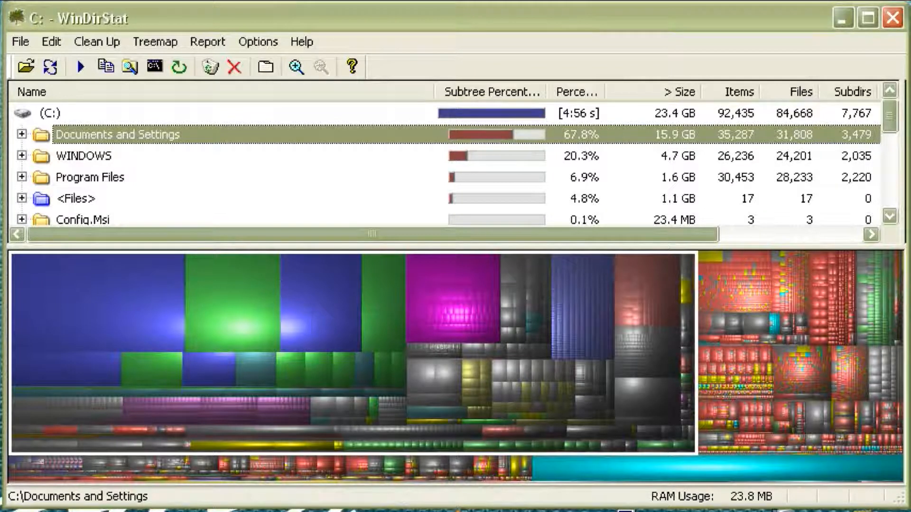
Step: Expand Program Files and select Common Files (933.1 MB, 56.7%)
left_click(23, 155)
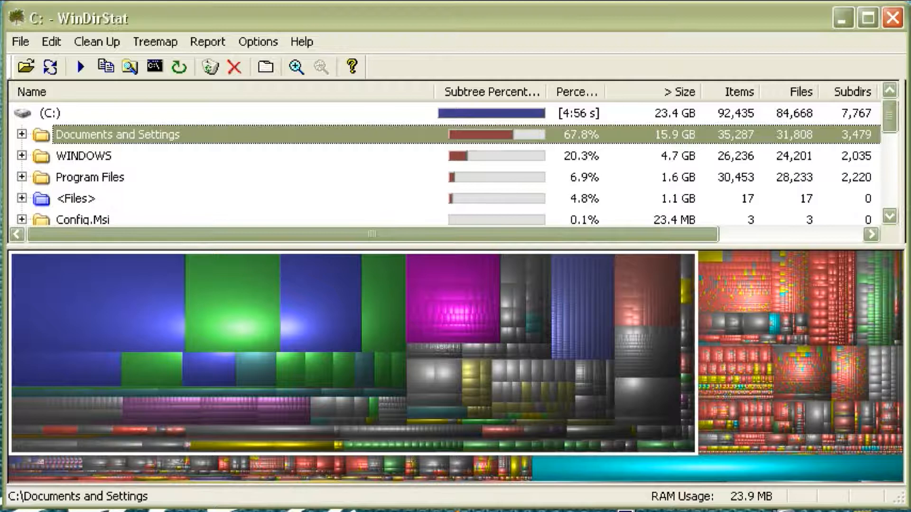
left_click(21, 177)
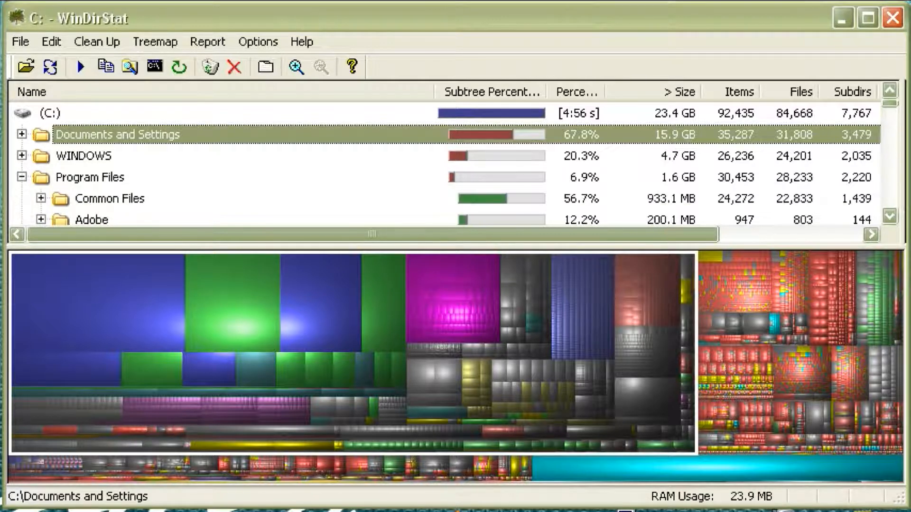
left_click(109, 199)
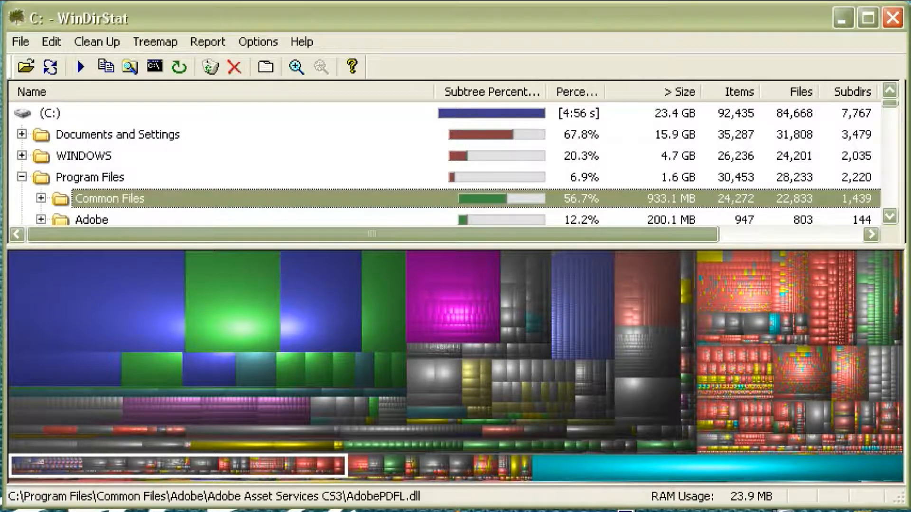
Step: Select 00004.MTS (2.1 GB), then 00004.avi (1.1 GB) in Desktop\Video
left_click(91, 220)
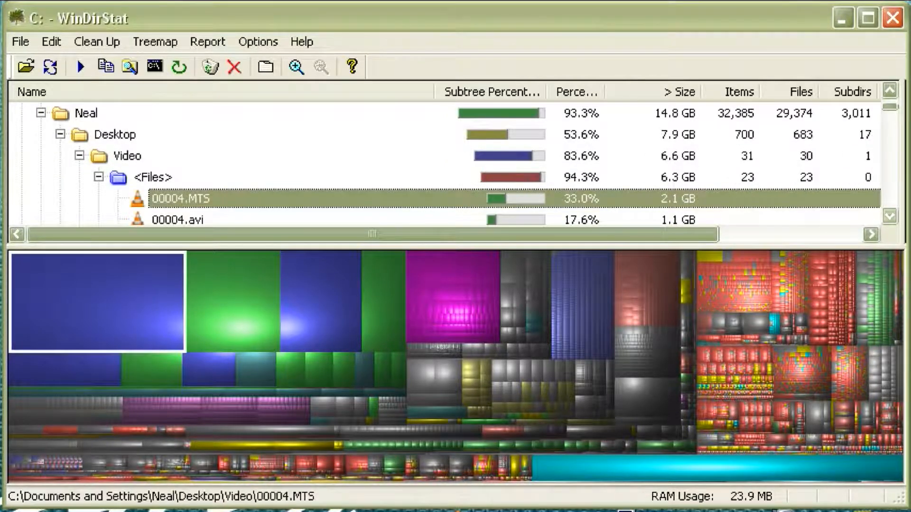
scroll("down", 3)
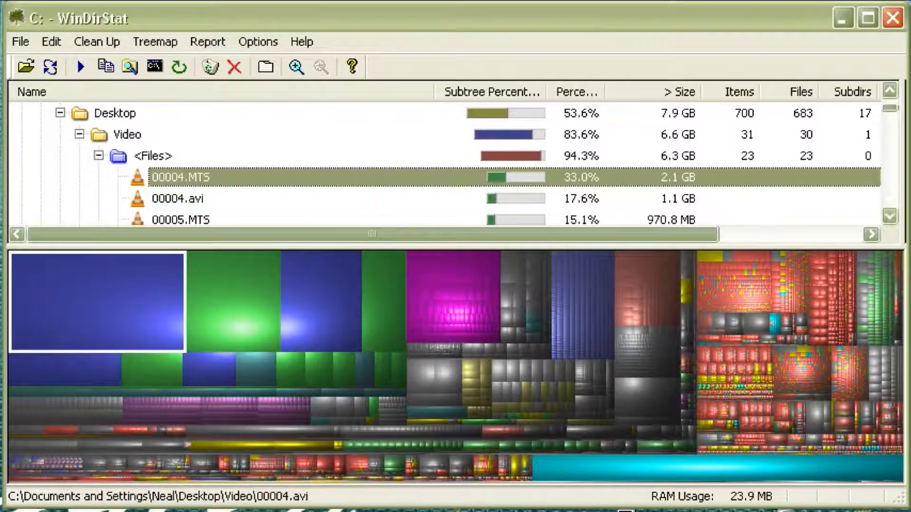
left_click(179, 198)
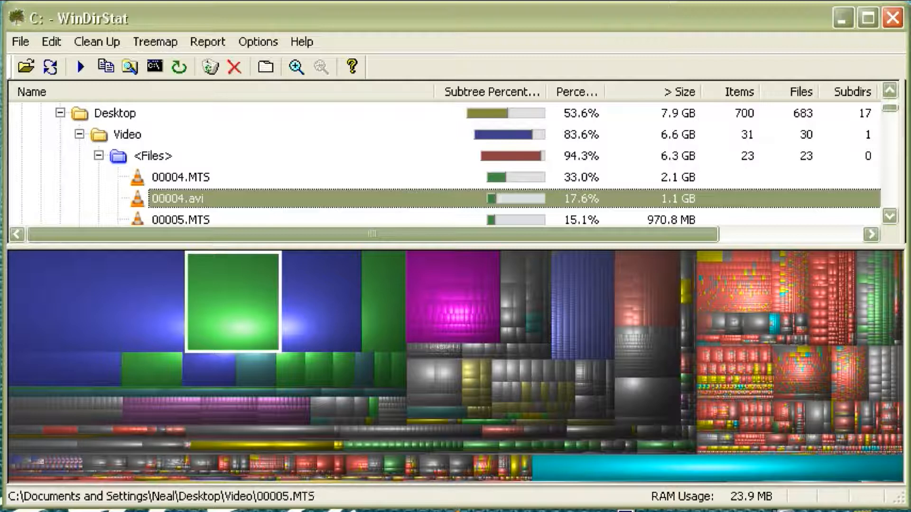